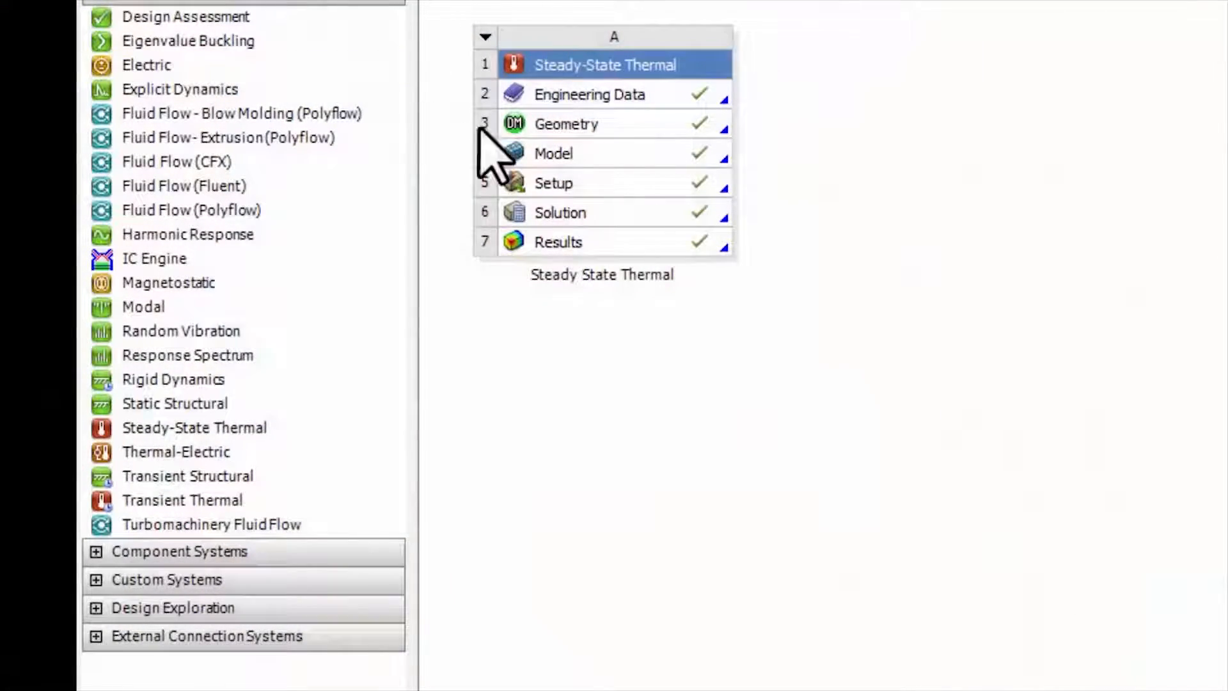
pyautogui.moveTo(662, 185)
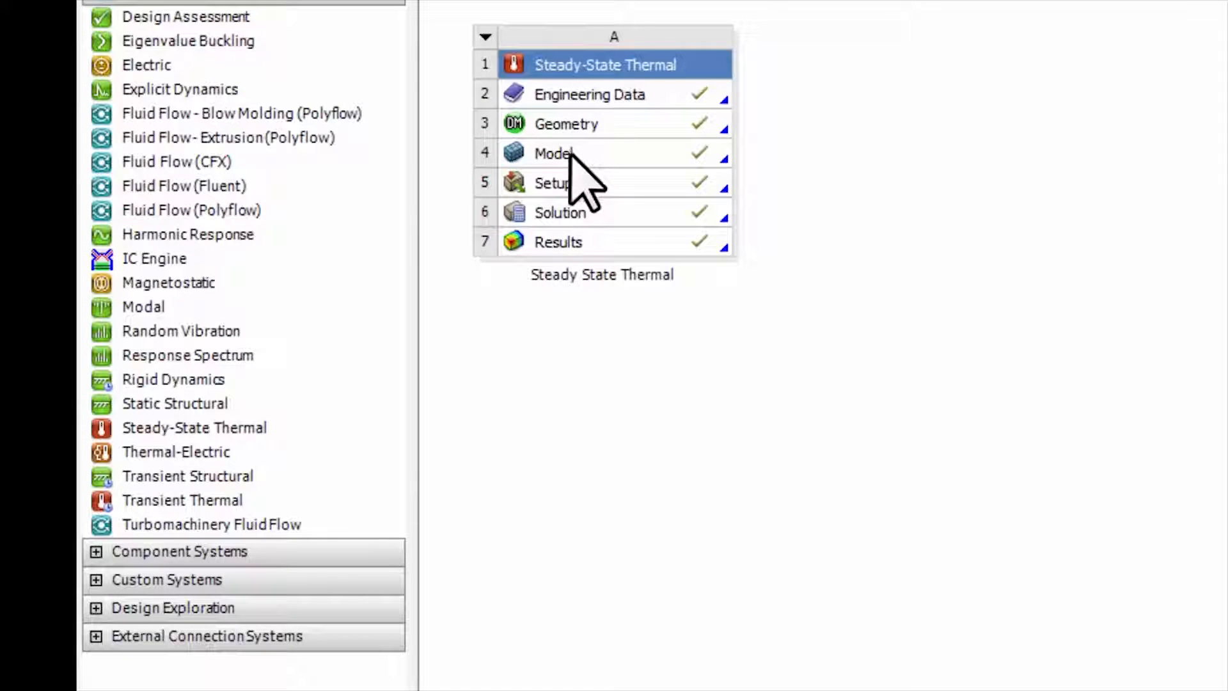
# - Duplicate the Steady-State Thermal system and rename the pair Mesh 1 and Mesh 2, fixing capitalisation
pyautogui.rightClick(552, 154)
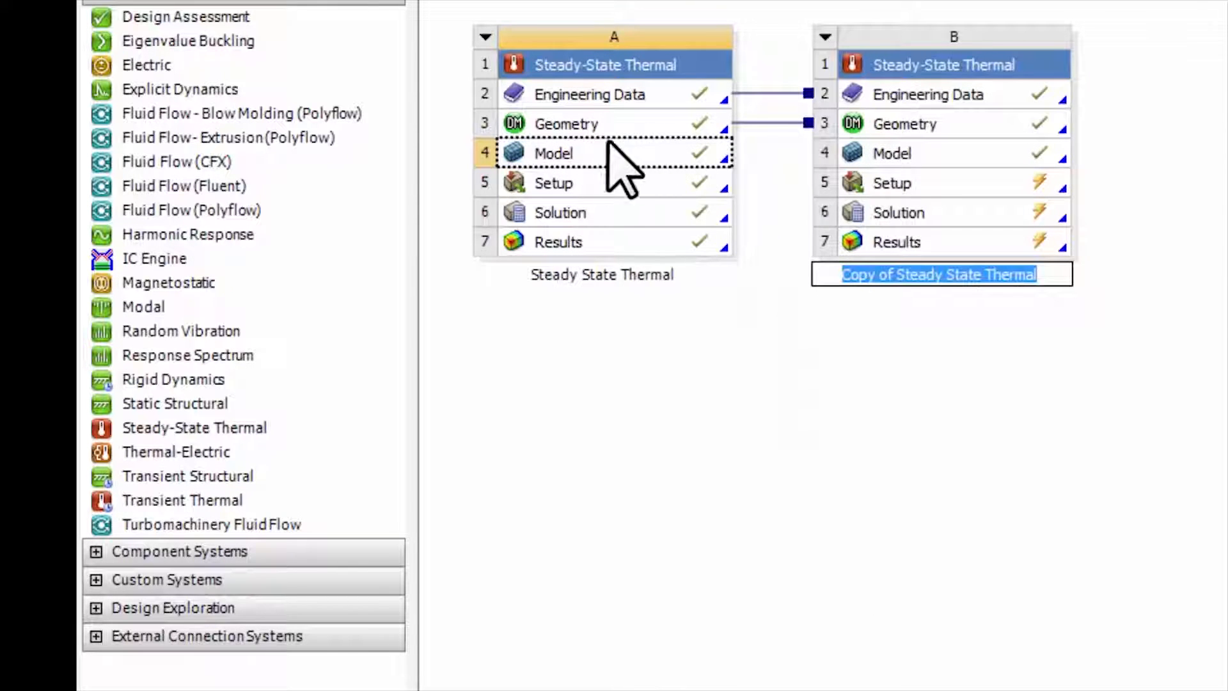
pyautogui.moveTo(898, 172)
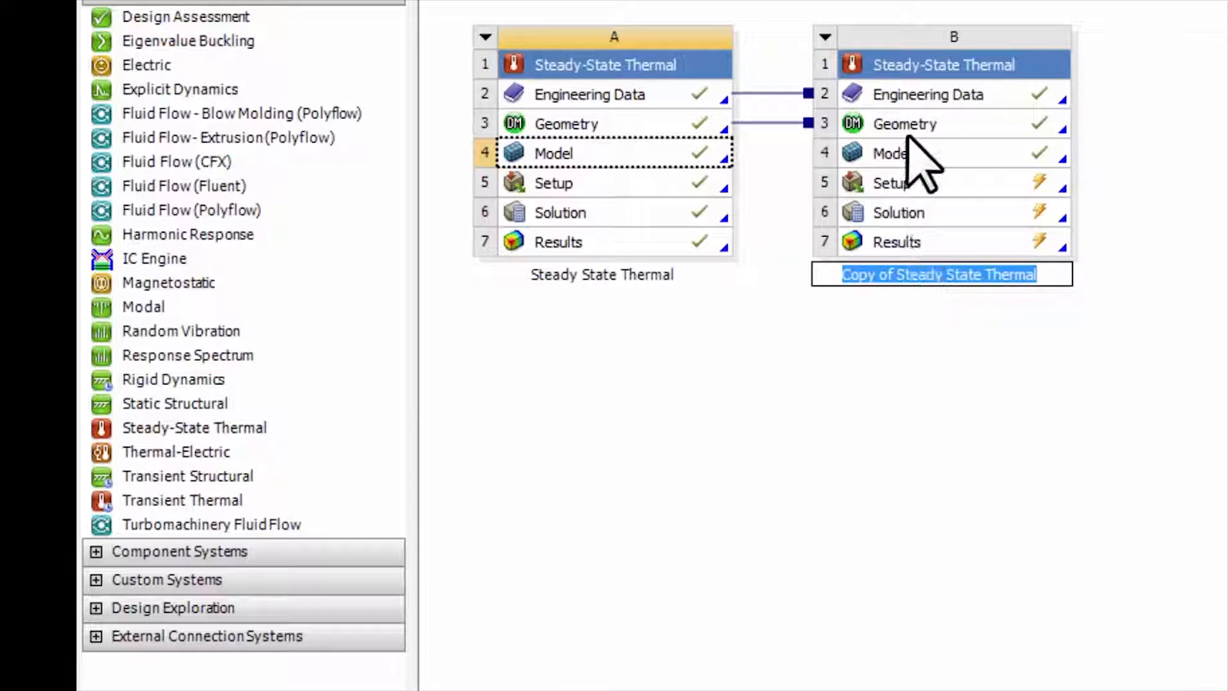
pyautogui.moveTo(925, 127)
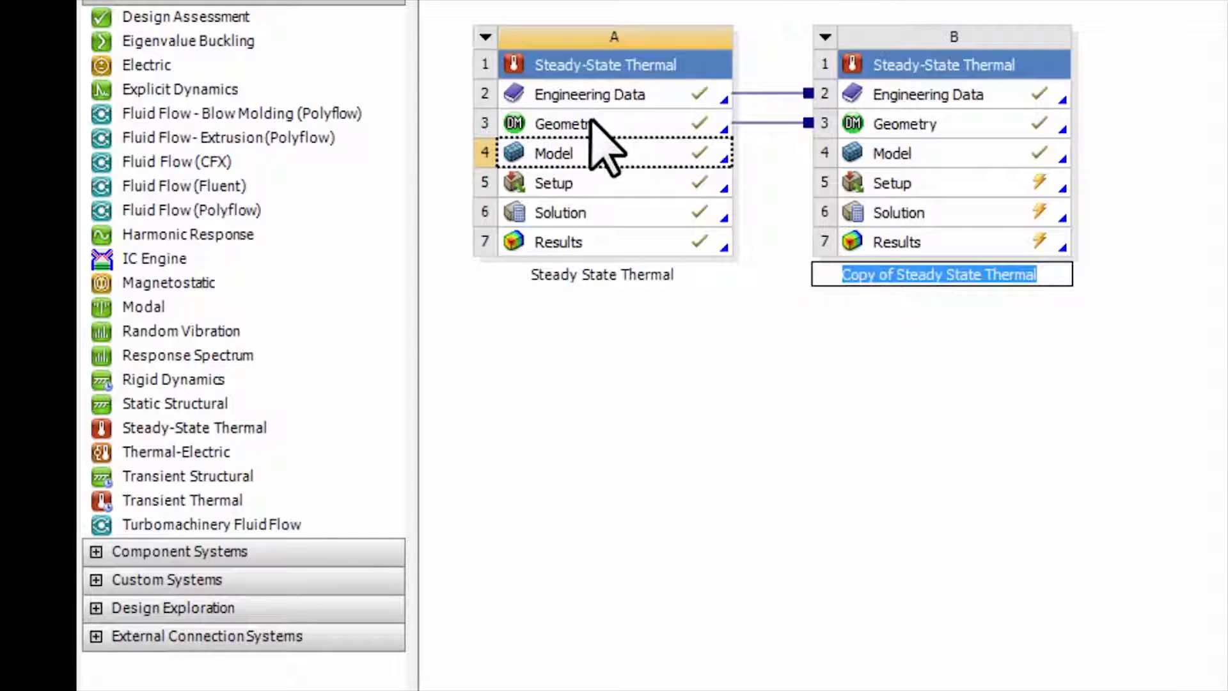
pyautogui.moveTo(957, 350)
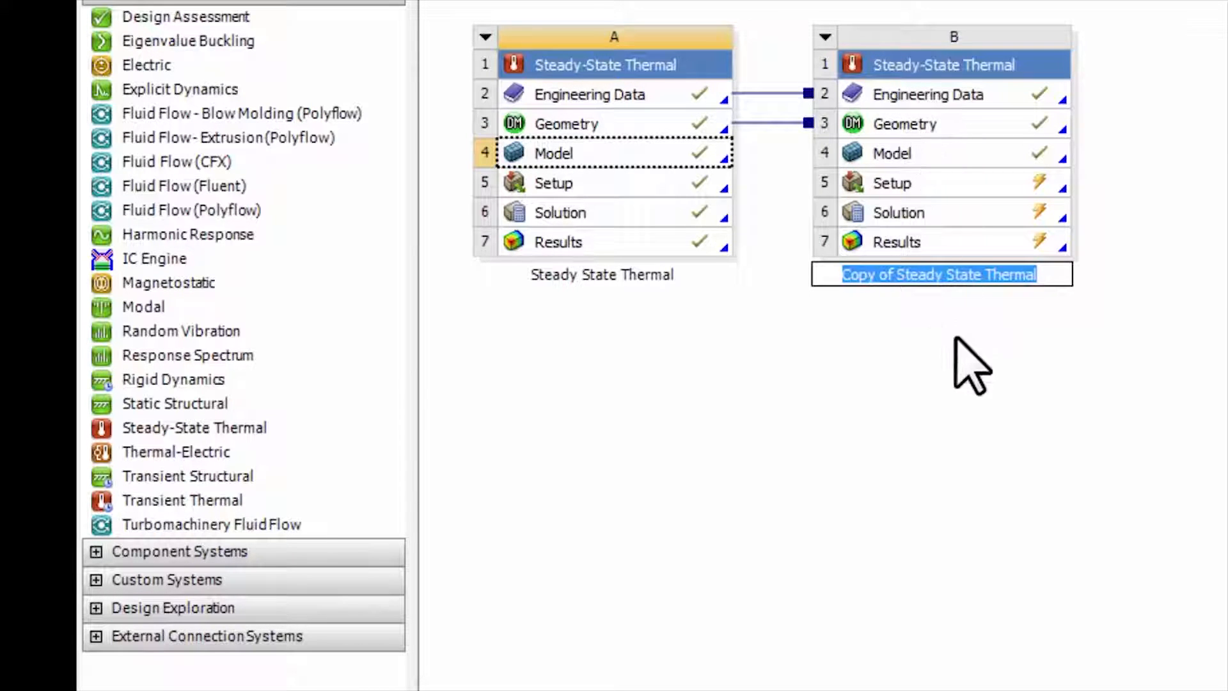
pyautogui.write('Mesh 2')
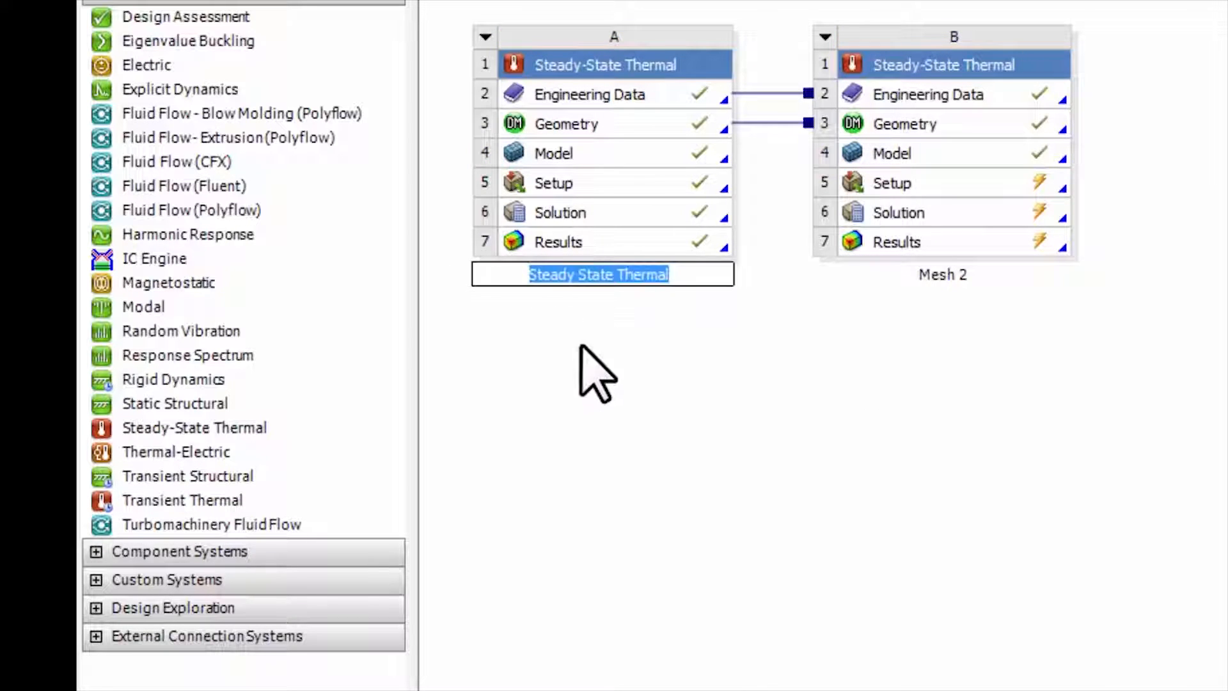
pyautogui.write('mesh 1')
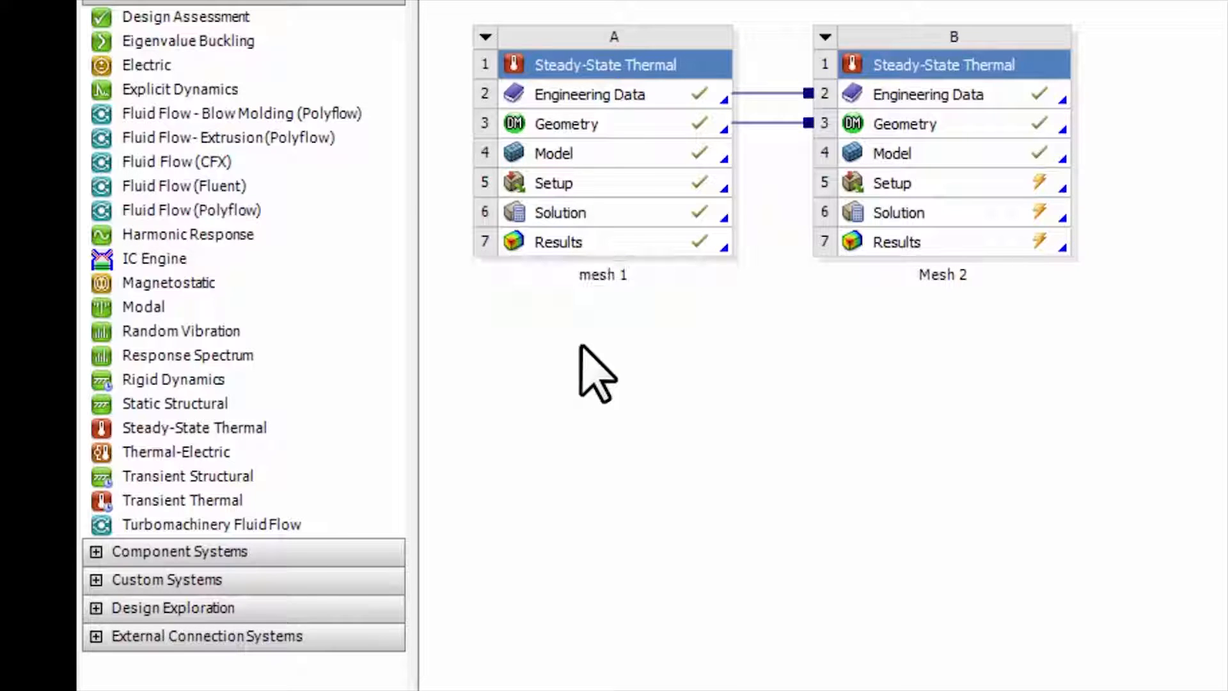
pyautogui.moveTo(605, 294)
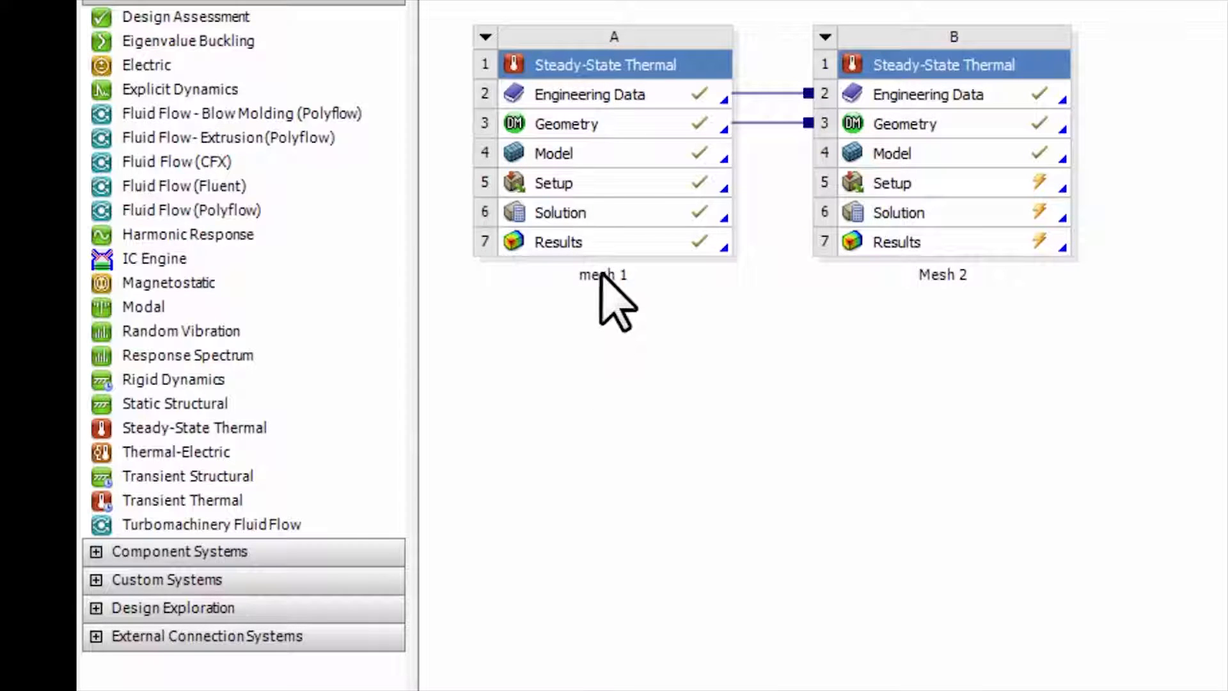
pyautogui.doubleClick(602, 275)
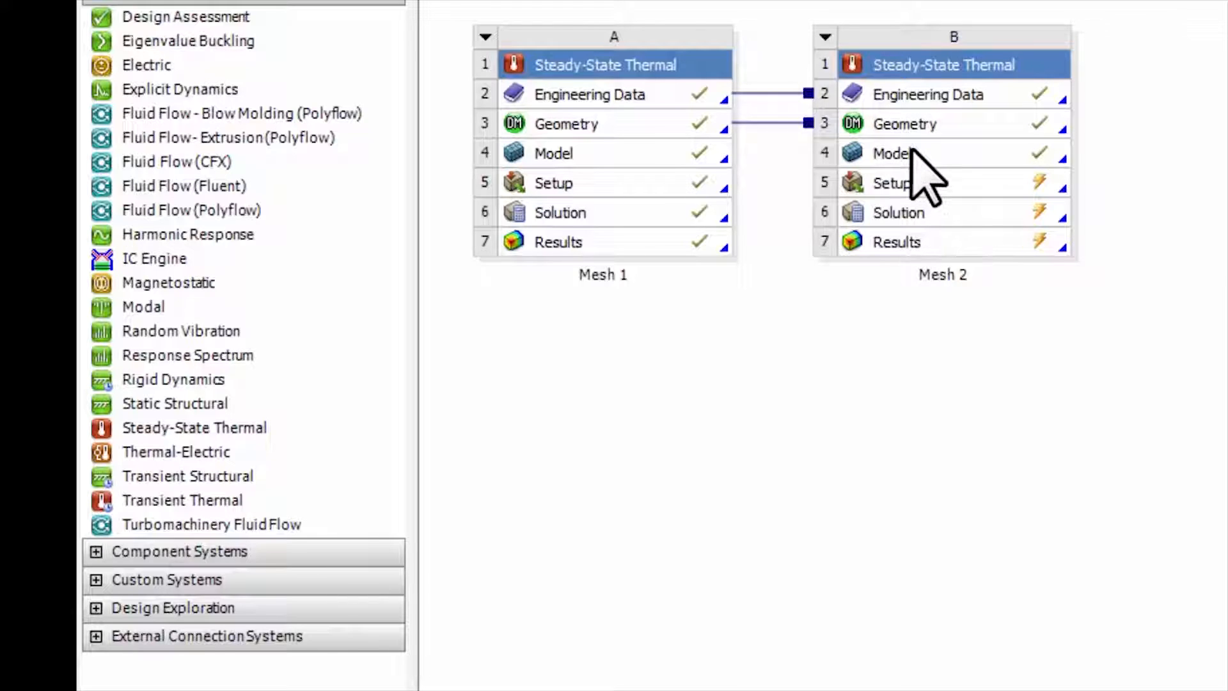
# - Bring up the Mesh 2 model in Mechanical and show its Face Sizing details
pyautogui.click(890, 154)
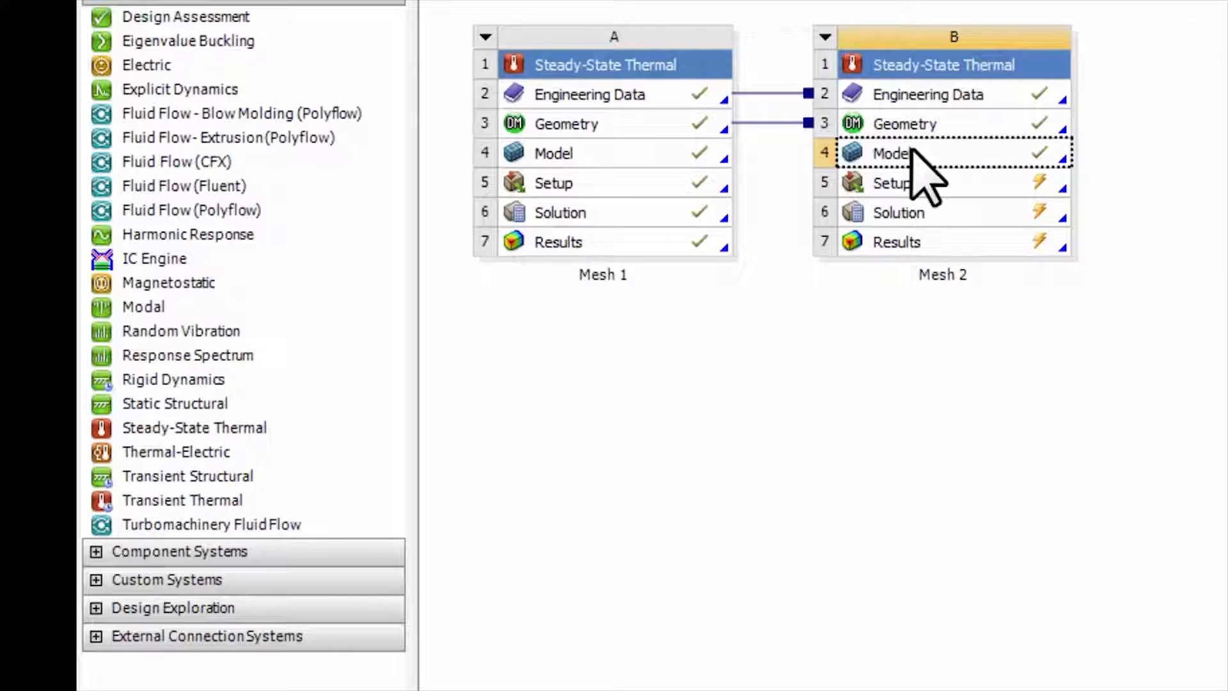
pyautogui.doubleClick(890, 153)
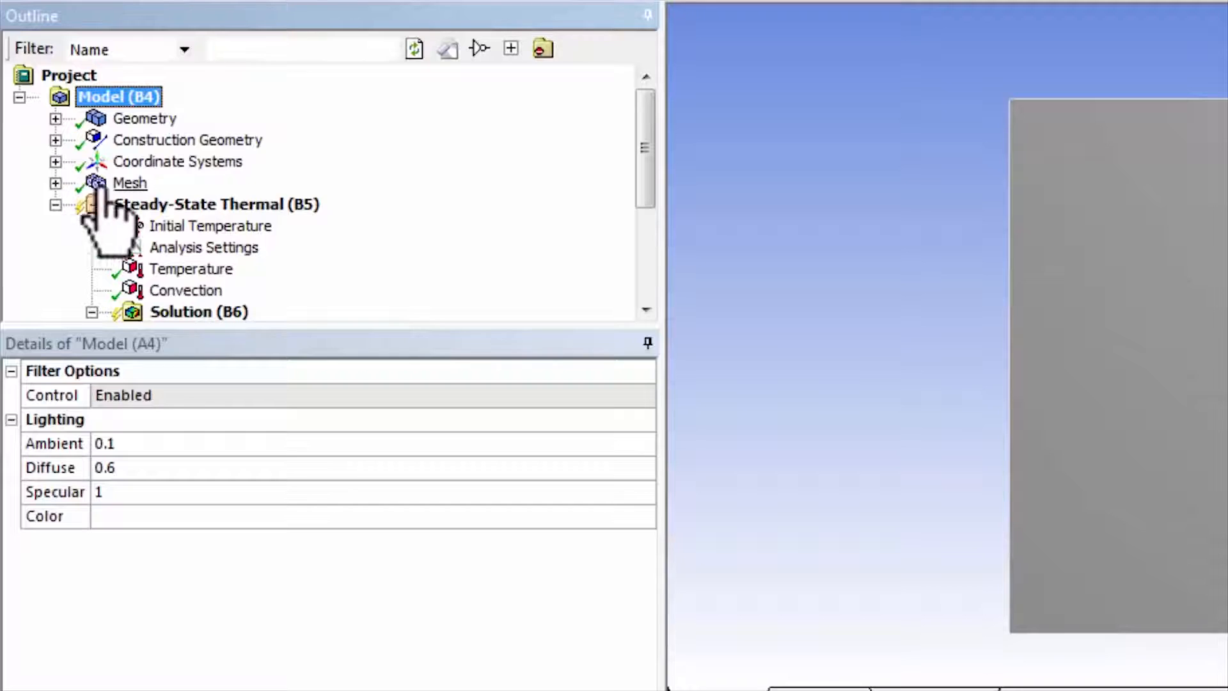
pyautogui.click(131, 183)
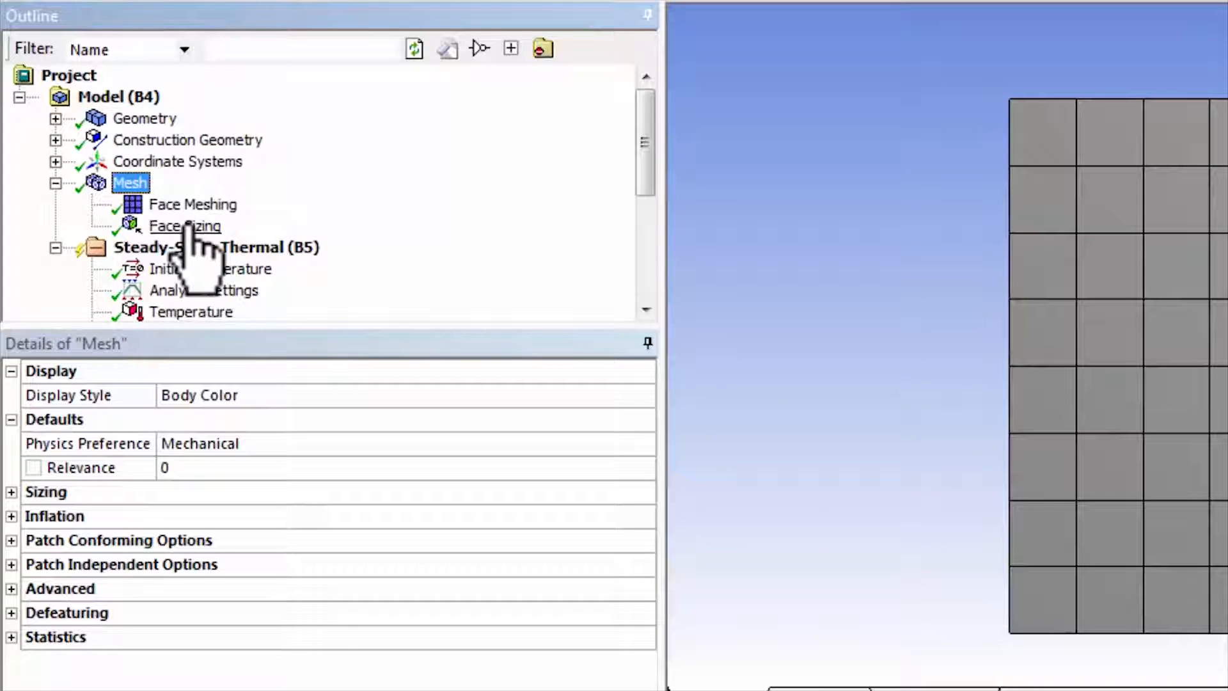
pyautogui.click(184, 225)
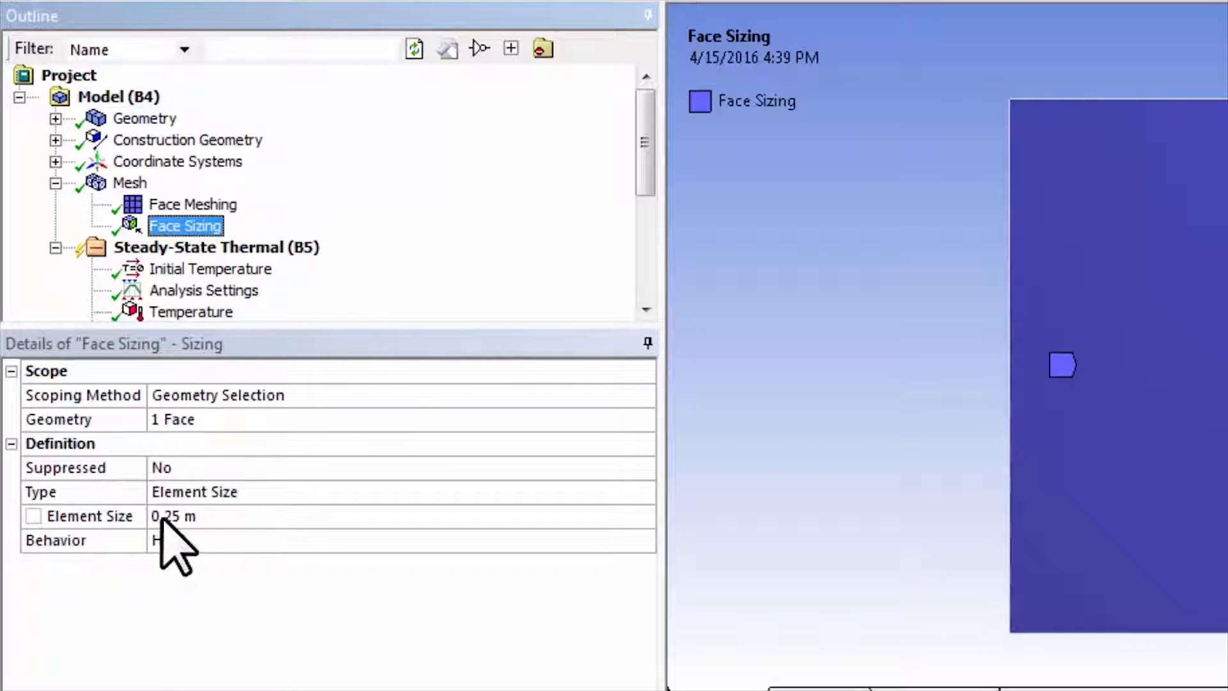
pyautogui.moveTo(161, 552)
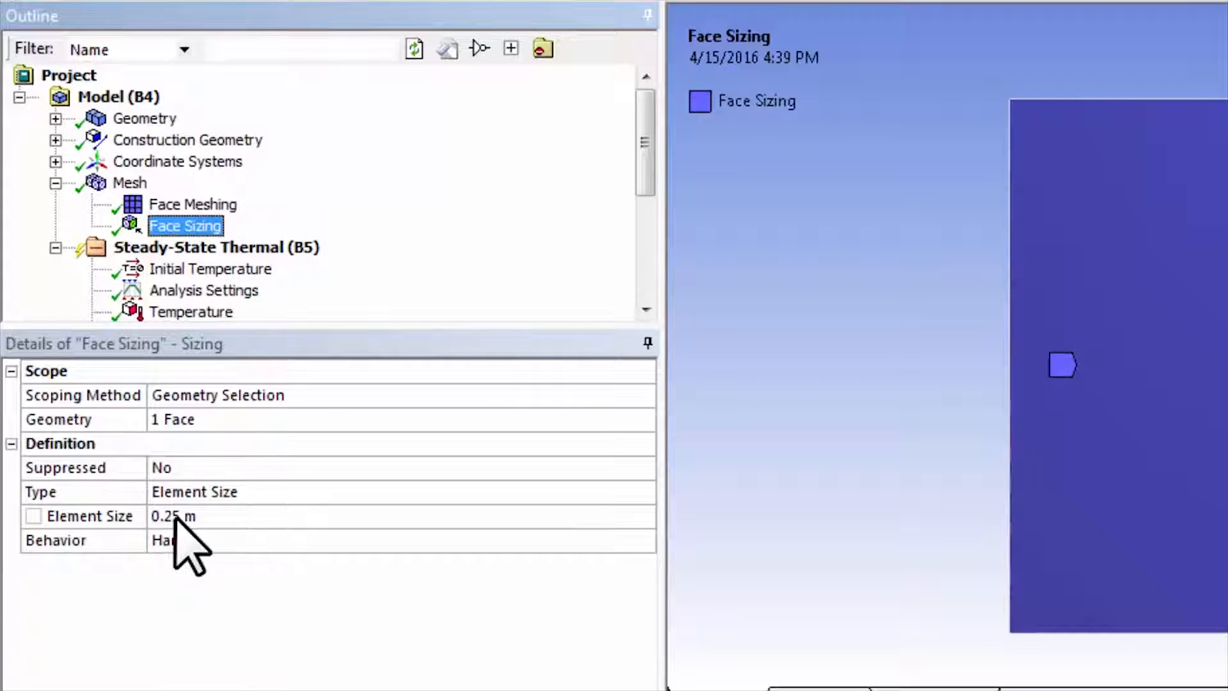
# - Set the Face Sizing element size to =0.25/2 so the plate mesh regenerates finer
pyautogui.click(172, 515)
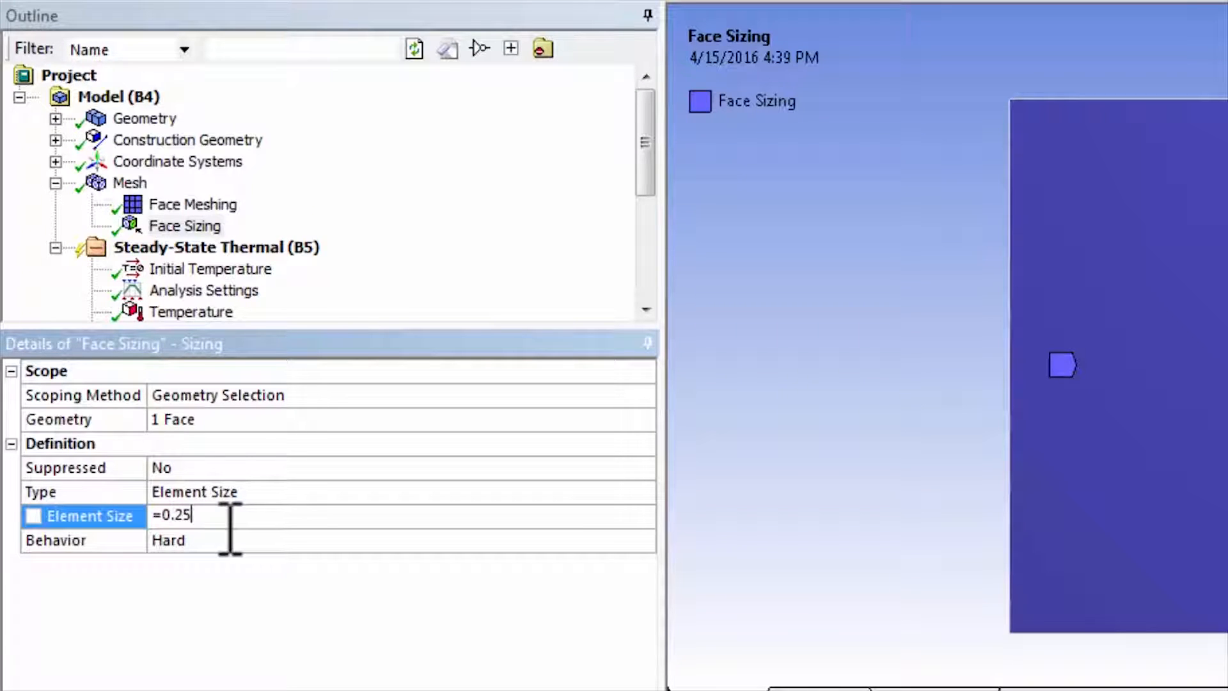
pyautogui.press('Enter')
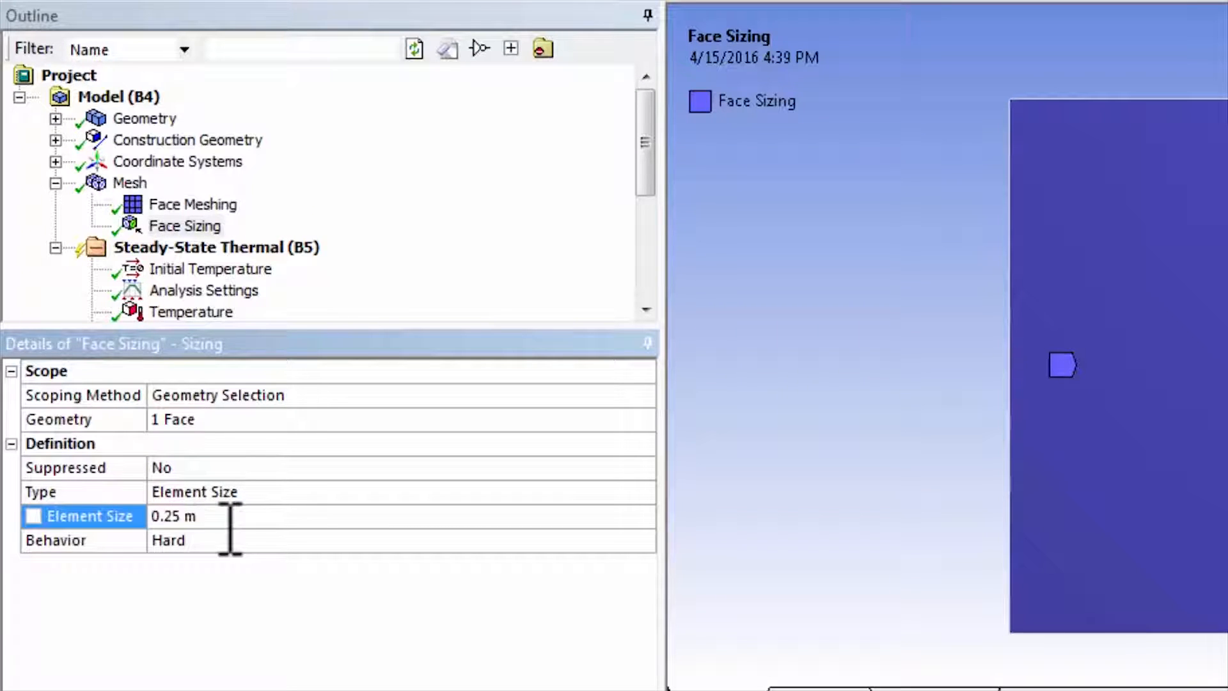
pyautogui.doubleClick(173, 515)
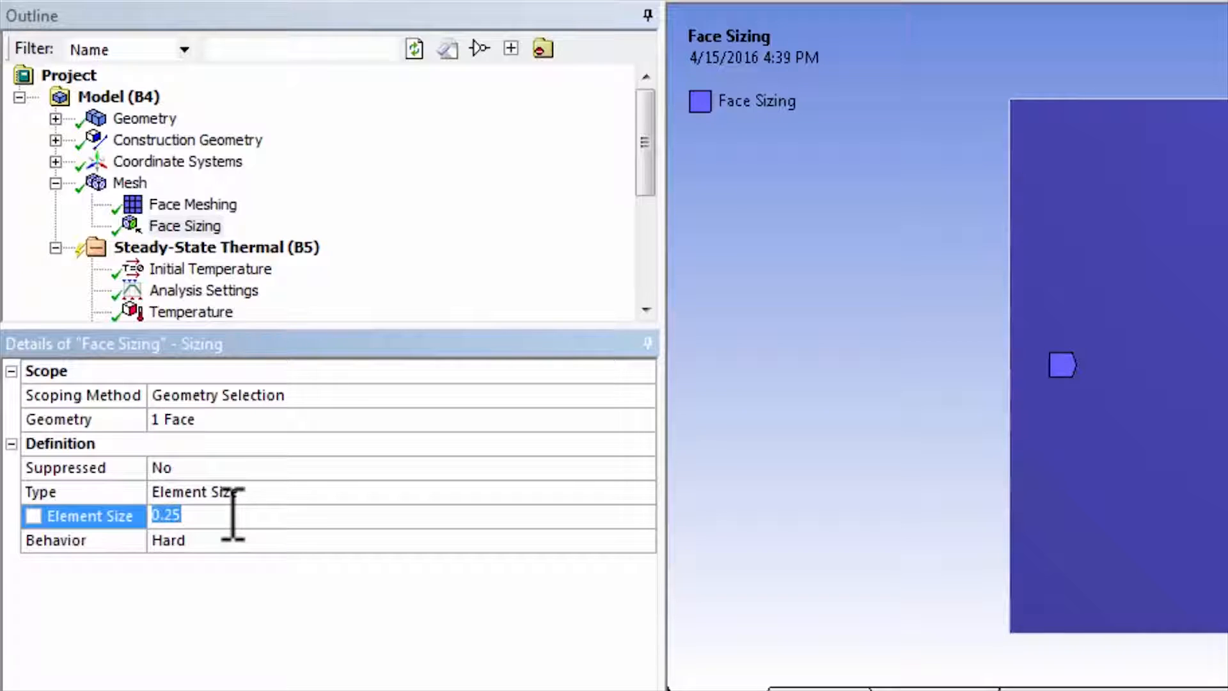
pyautogui.write('=0.')
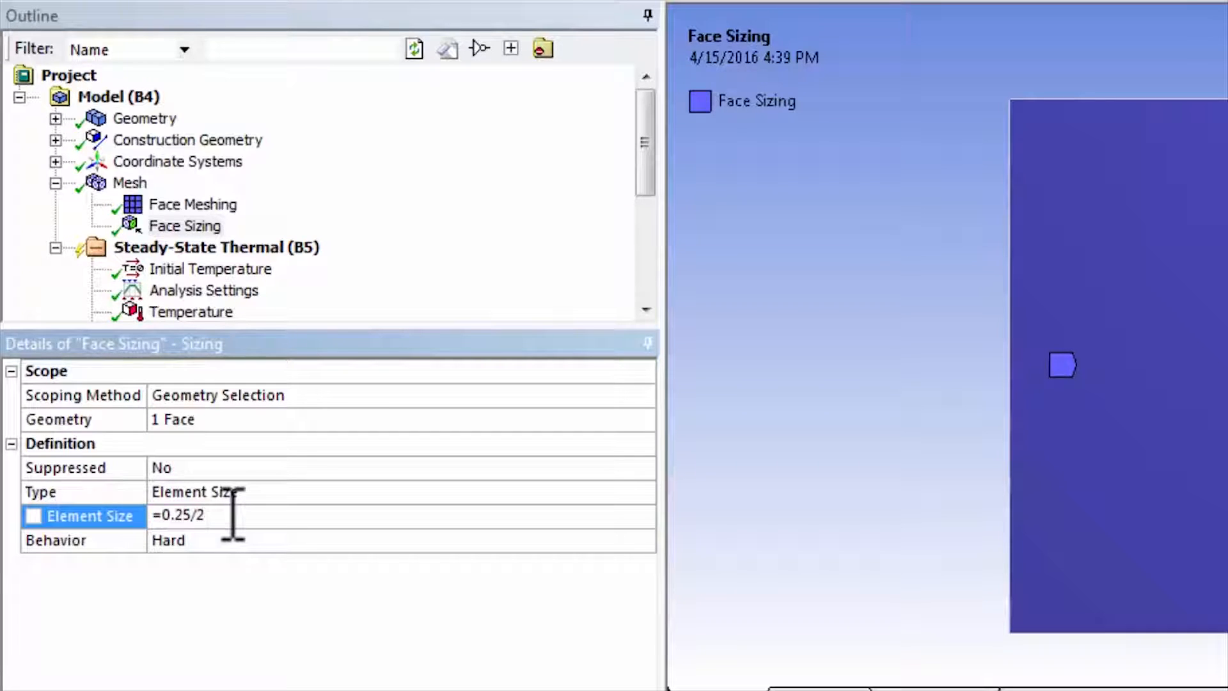
pyautogui.press('Enter')
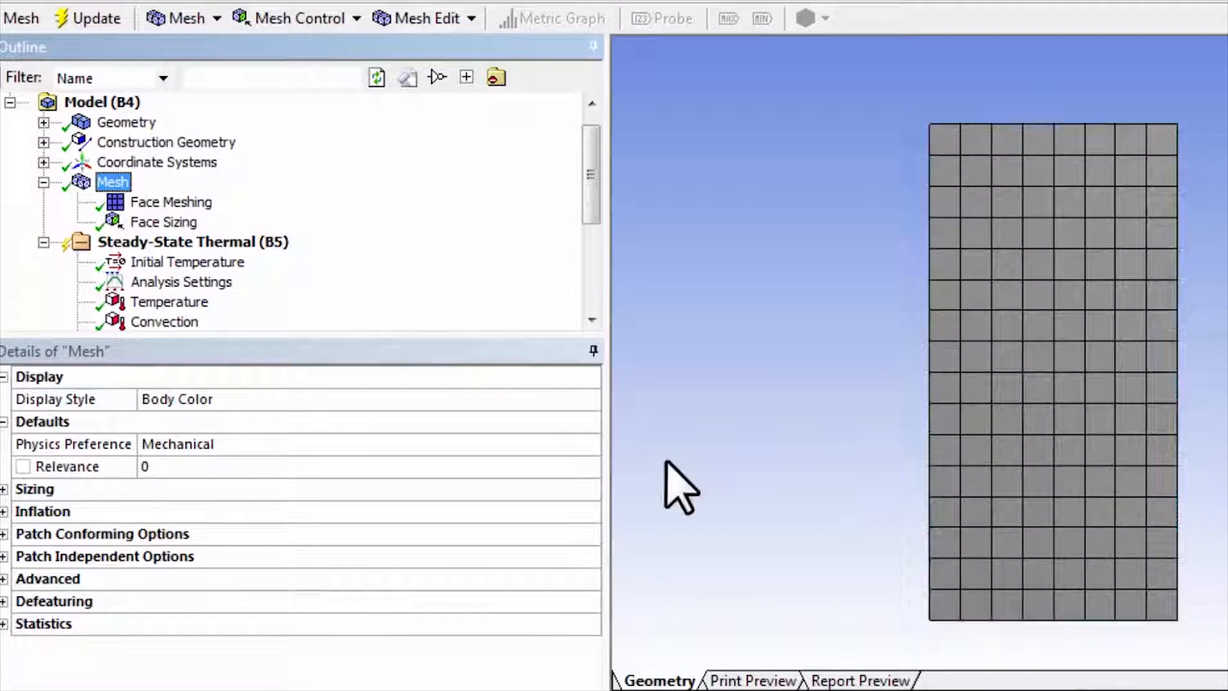
# - Expand the mesh Statistics showing 433 nodes and 128 elements
pyautogui.scroll(-3)
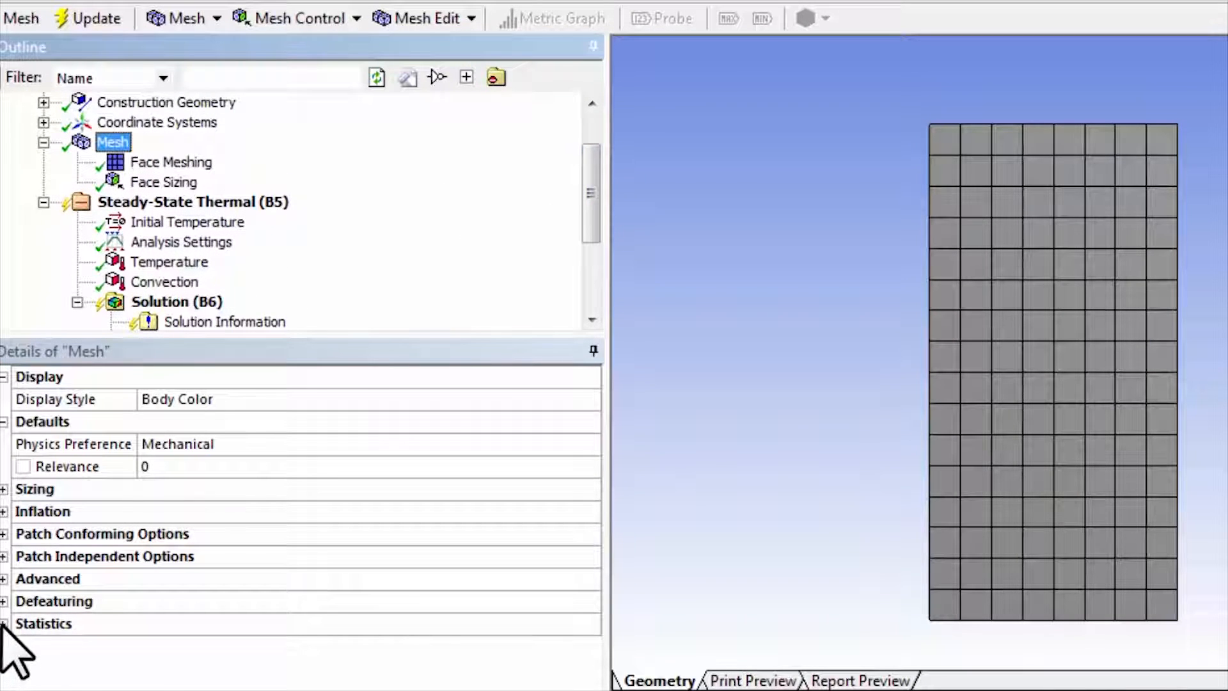
pyautogui.click(6, 624)
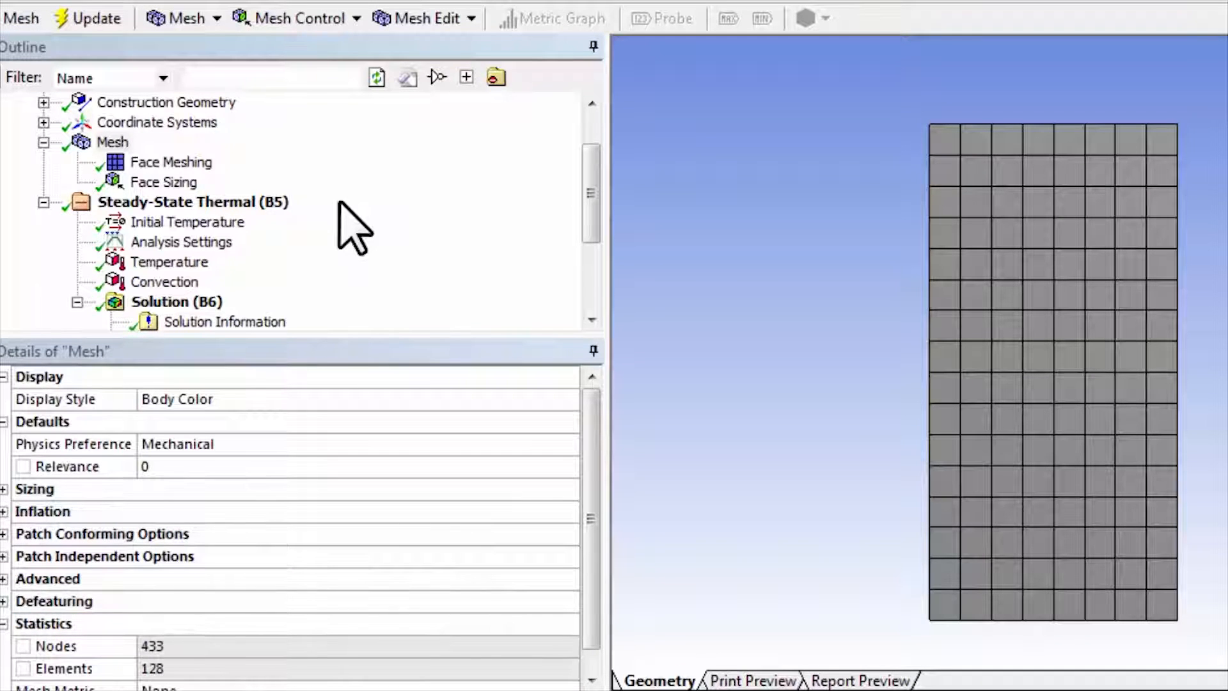
pyautogui.moveTo(456, 263)
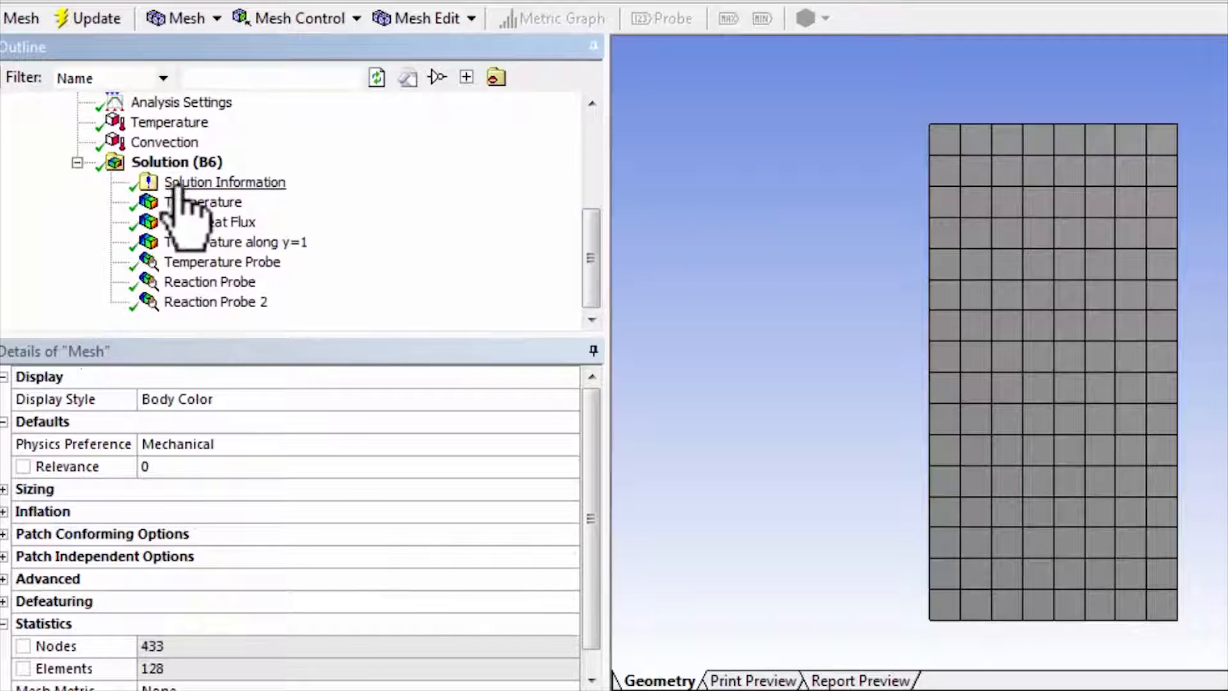
pyautogui.moveTo(573, 302)
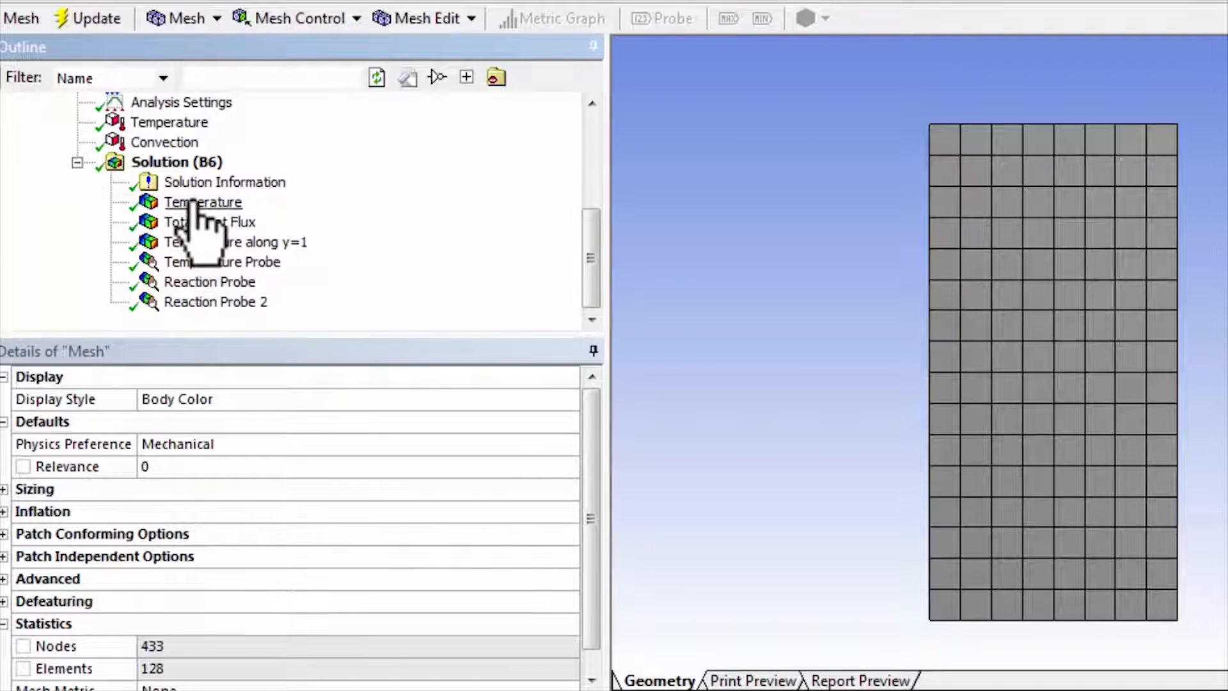
# - View the Temperature contour, then the Total Heat Flux vector plot under Solution (B6)
pyautogui.click(202, 202)
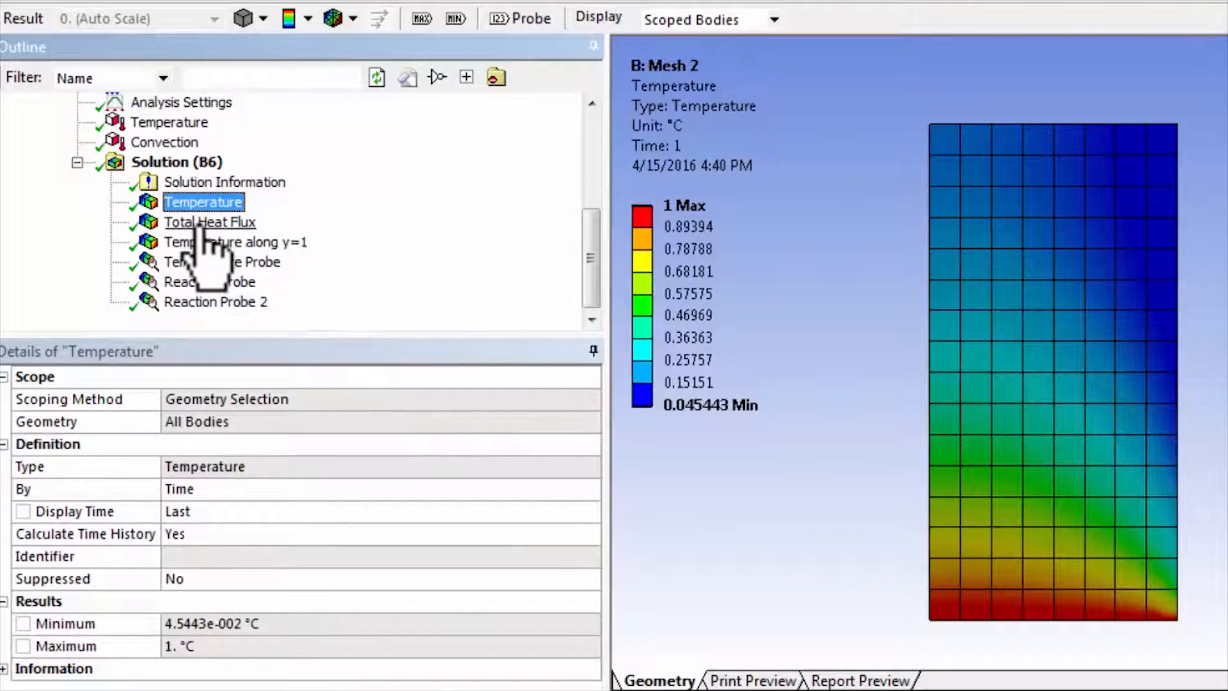
pyautogui.click(209, 223)
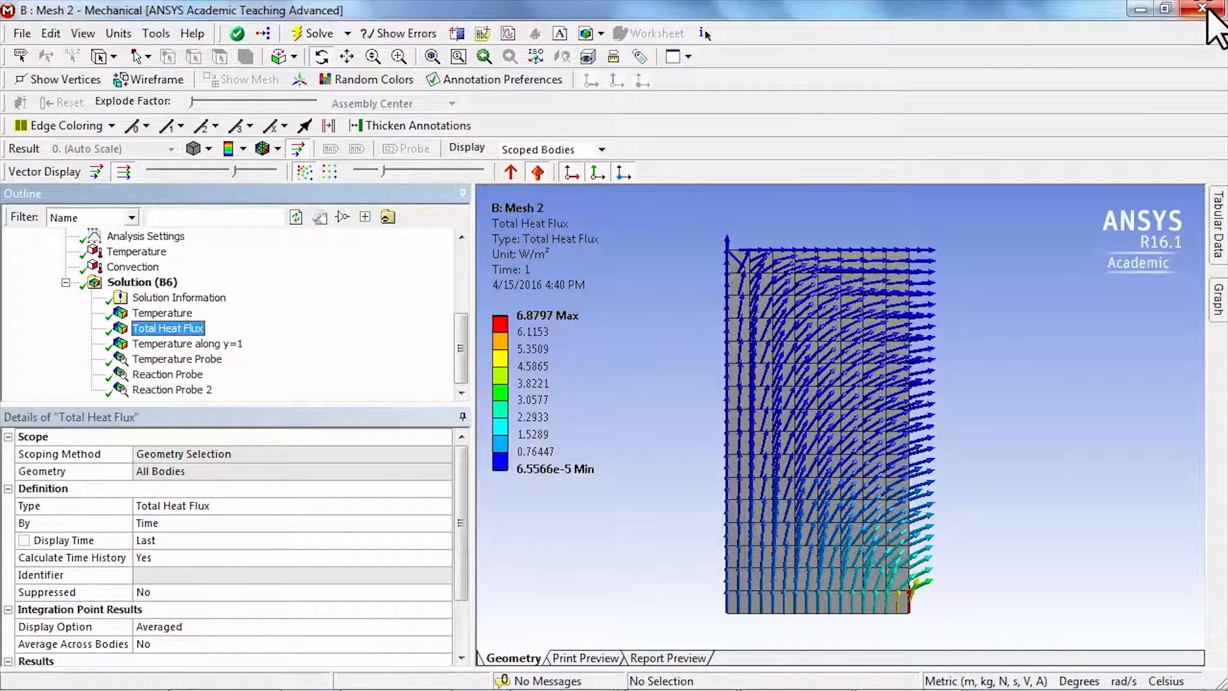
# - Close Mechanical and save the Workbench project
pyautogui.click(1197, 9)
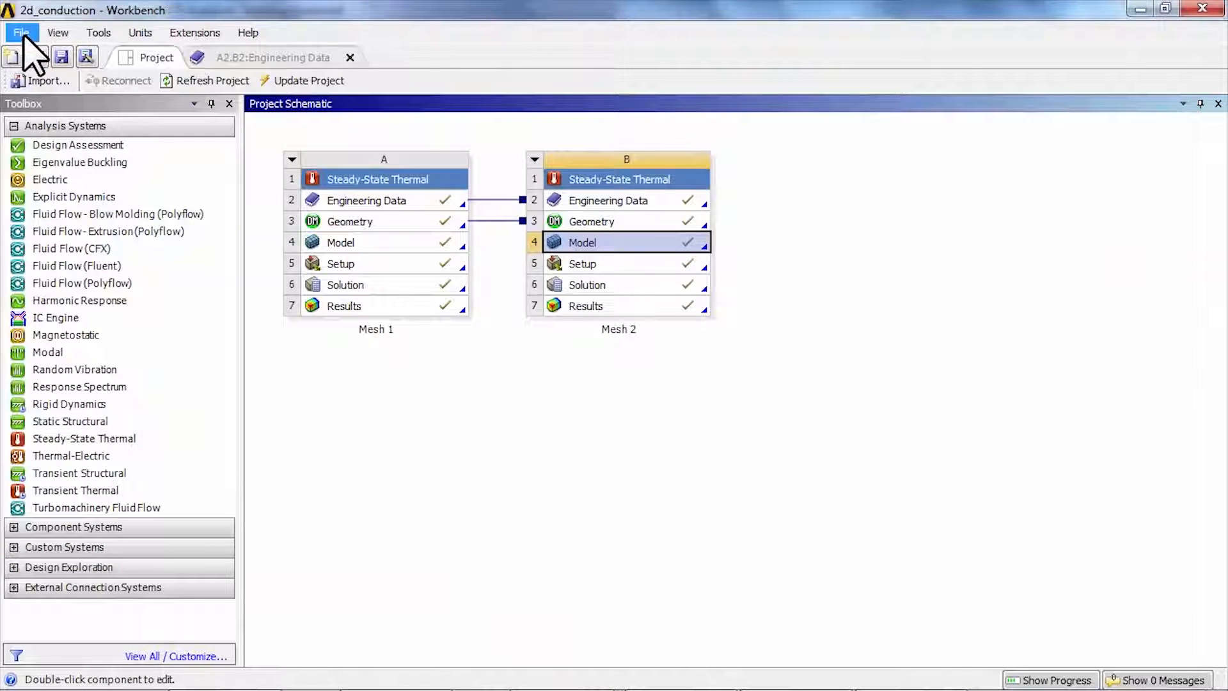
pyautogui.click(23, 32)
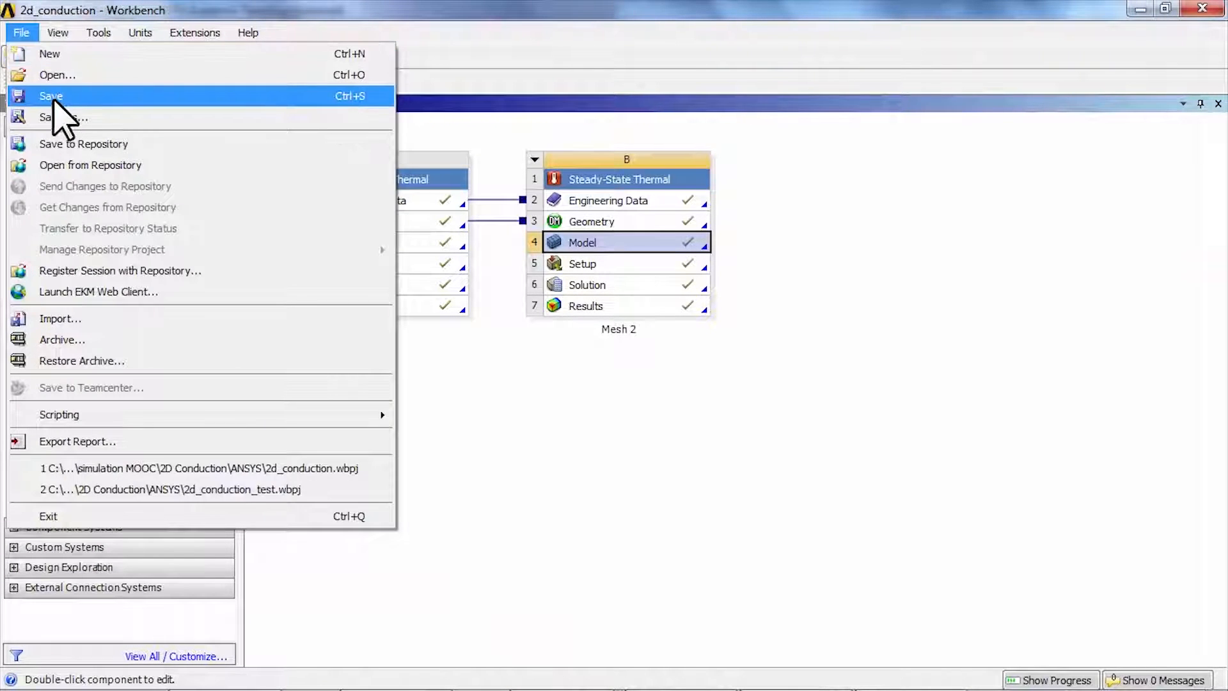
pyautogui.click(51, 96)
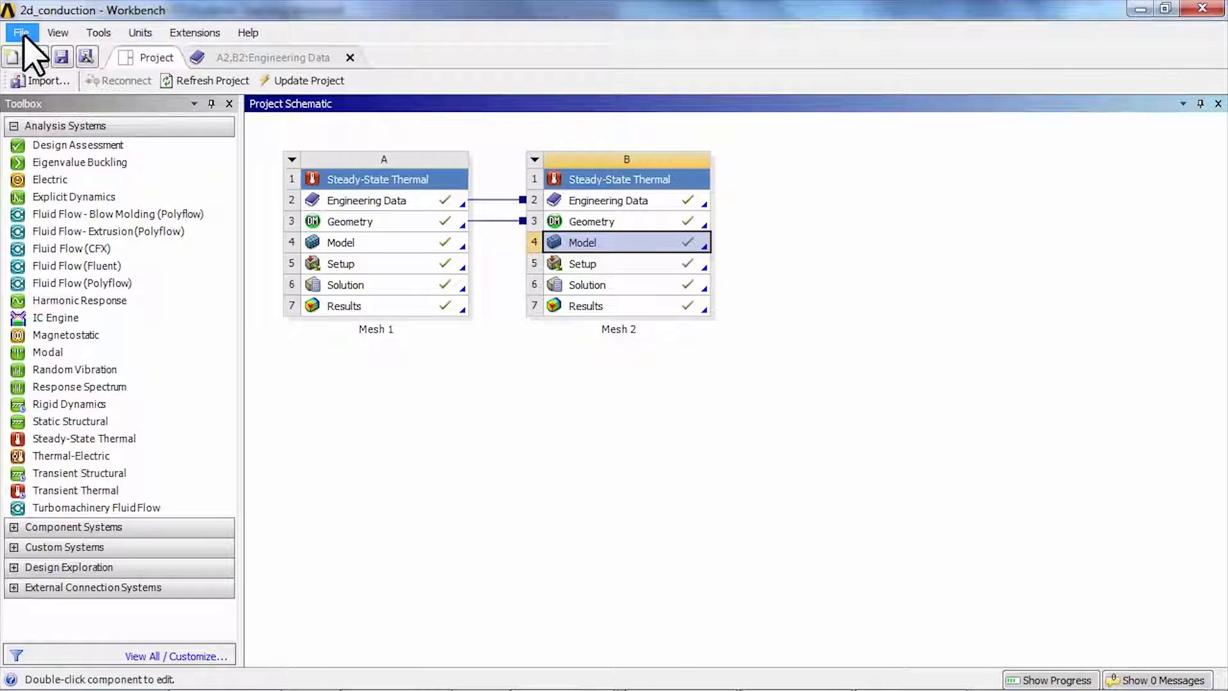
# - Archive the project as 2d_conduction, replacing the existing archive
pyautogui.click(21, 34)
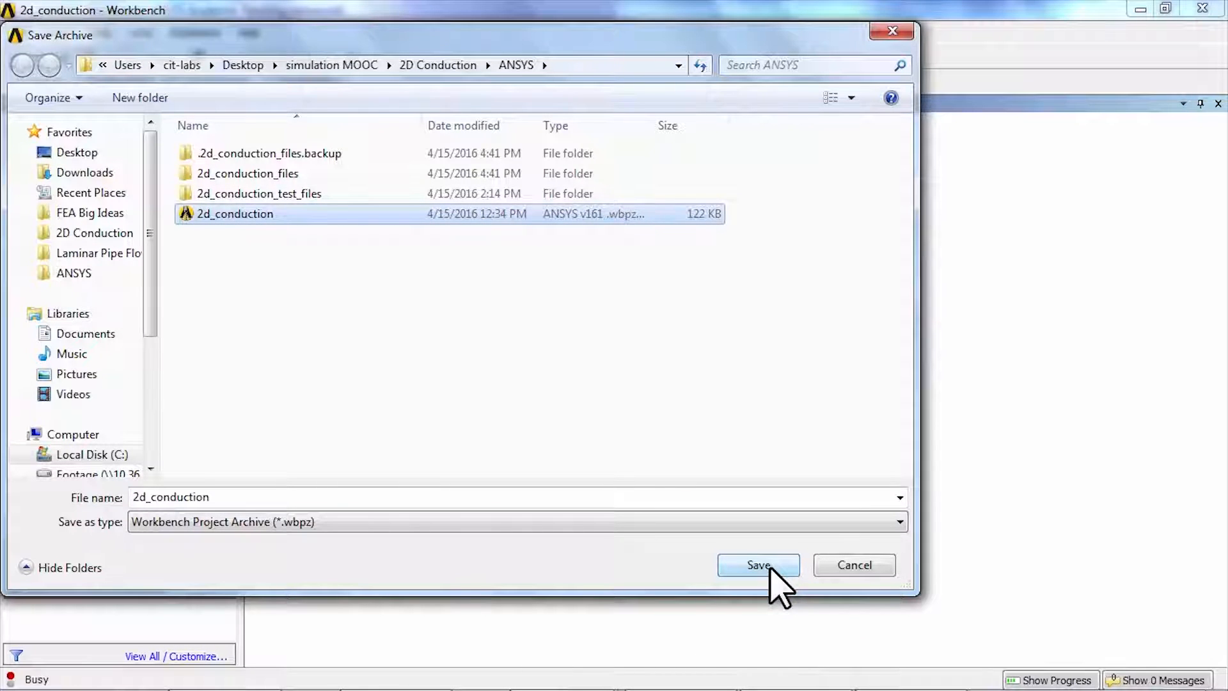
pyautogui.click(758, 565)
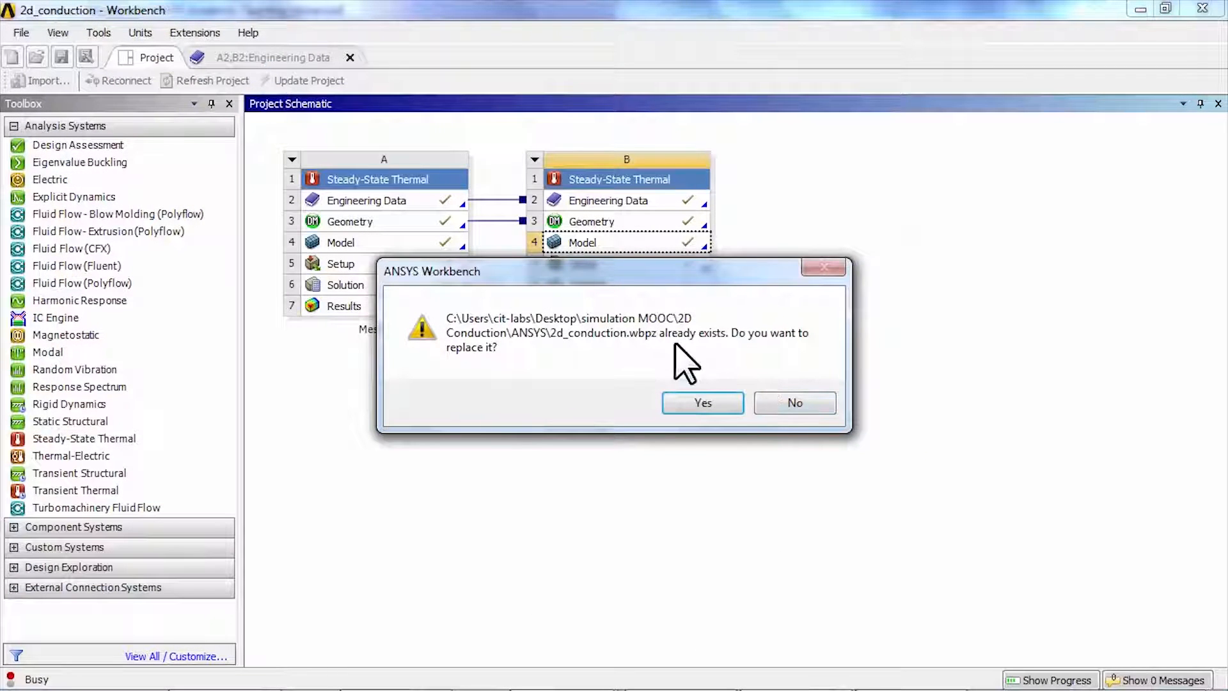
pyautogui.click(703, 403)
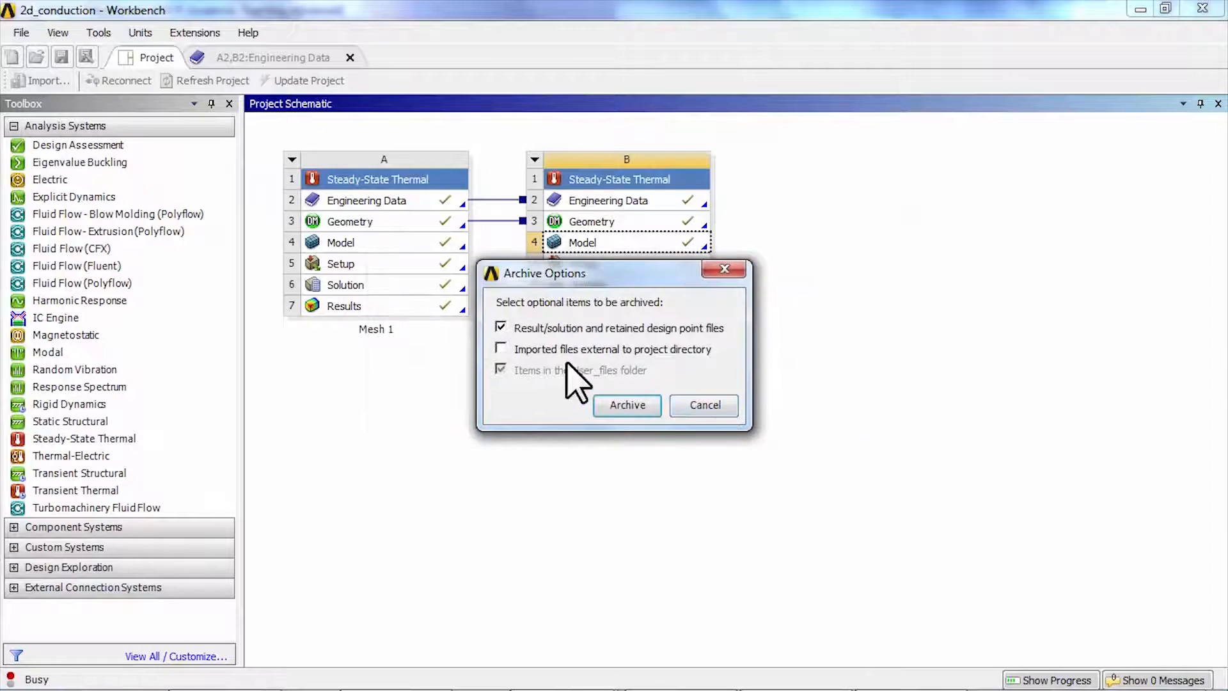